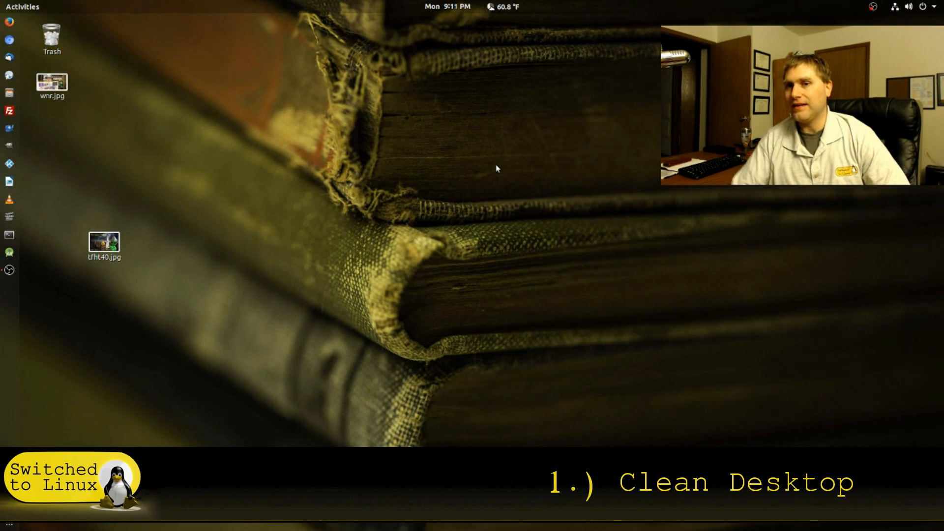
pyautogui.moveTo(106, 240)
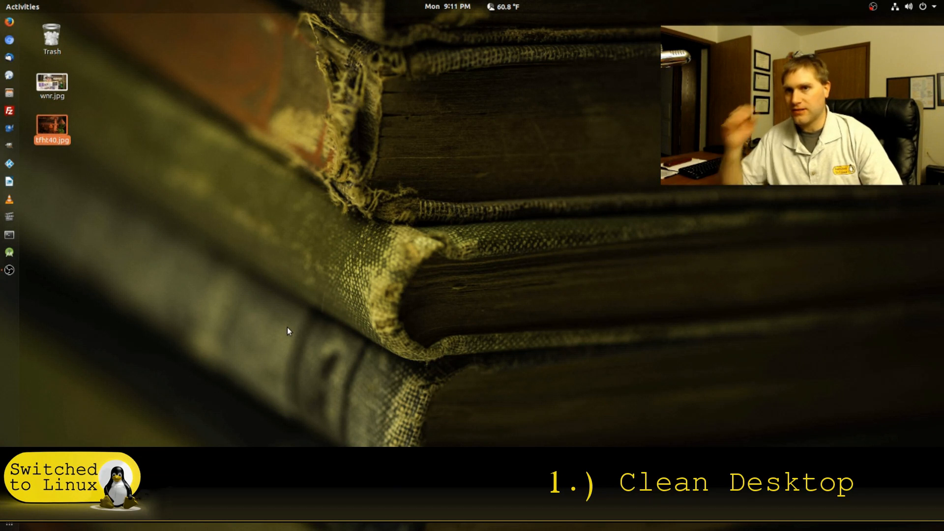
pyautogui.moveTo(283, 305)
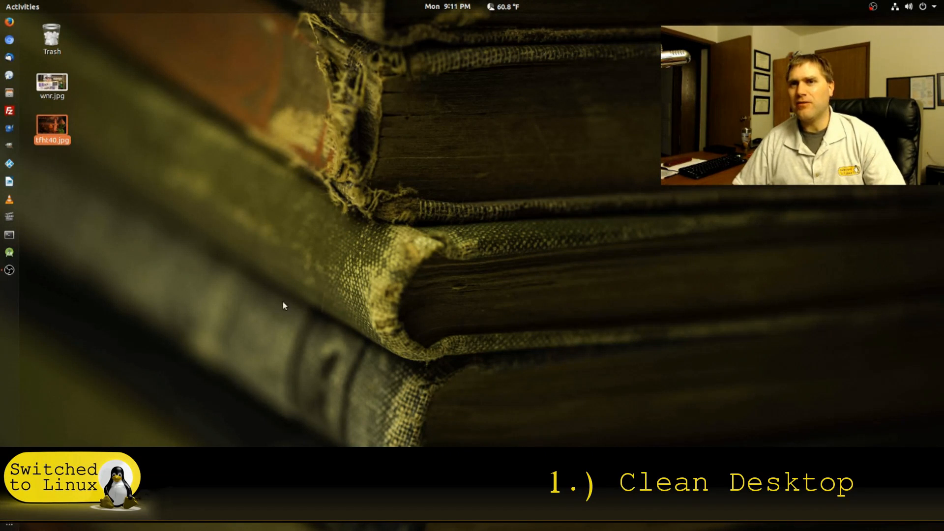
pyautogui.moveTo(119, 124)
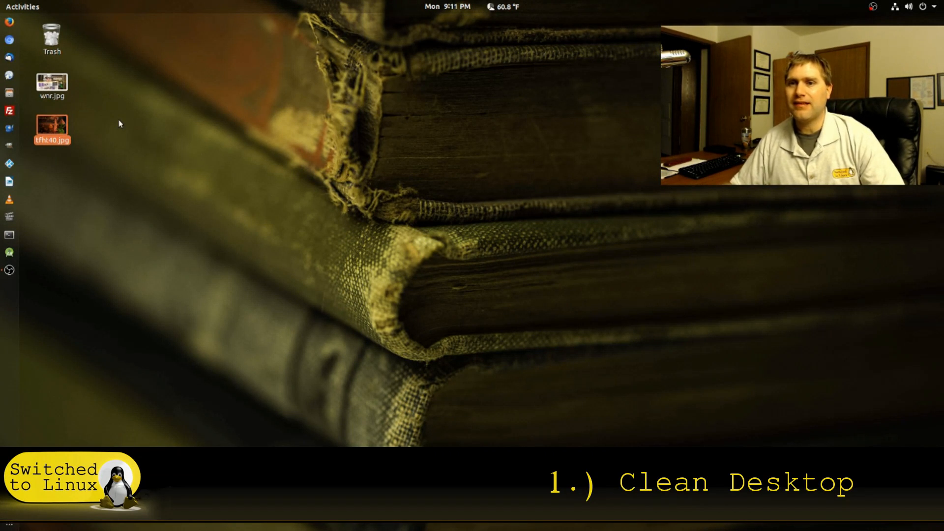
# Launch Firefox from the dock onto the StartPage search home page
pyautogui.click(10, 22)
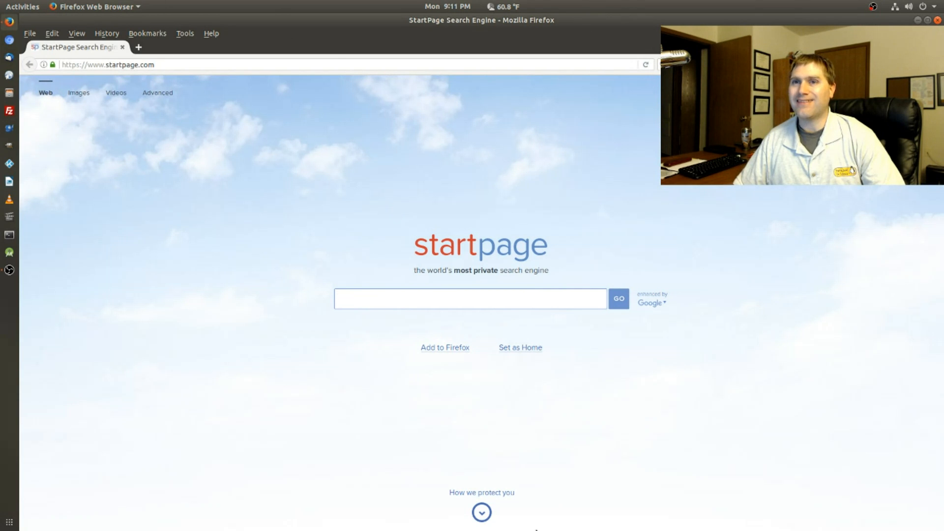
pyautogui.moveTo(758, 381)
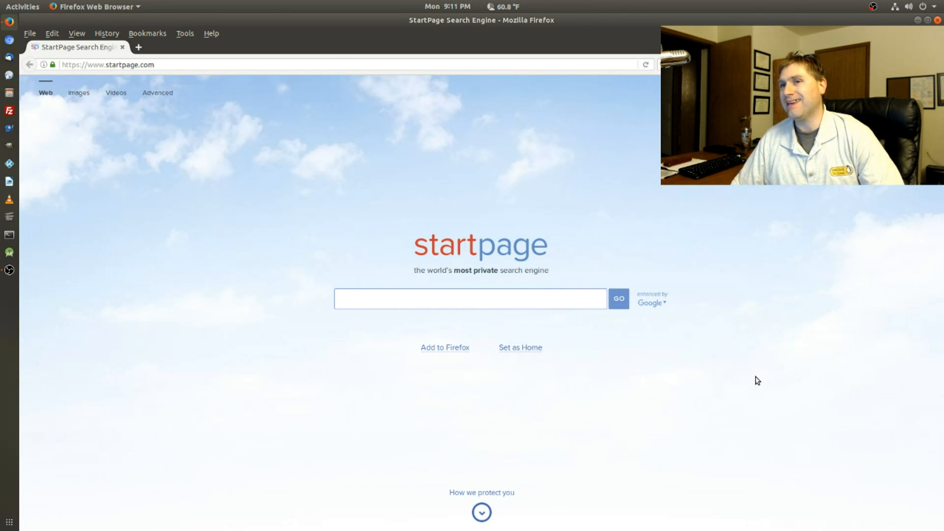
pyautogui.moveTo(709, 403)
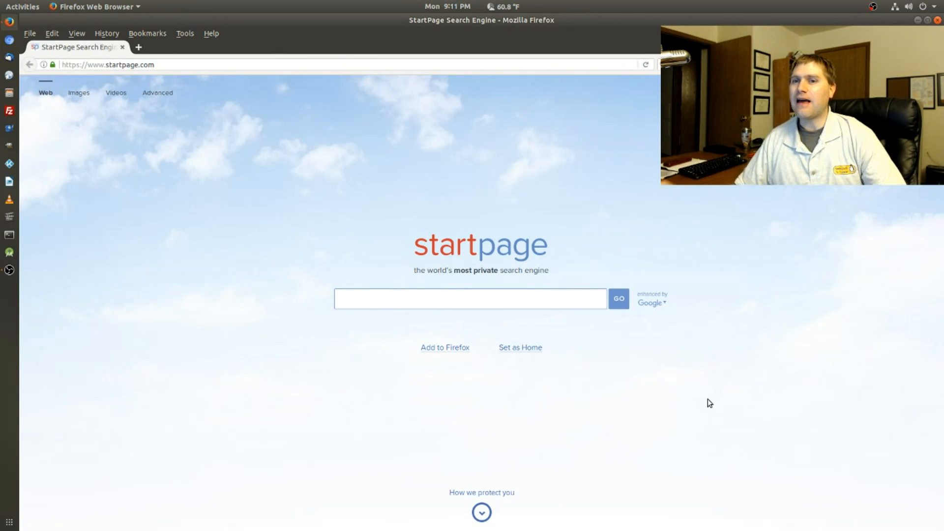
pyautogui.click(470, 299)
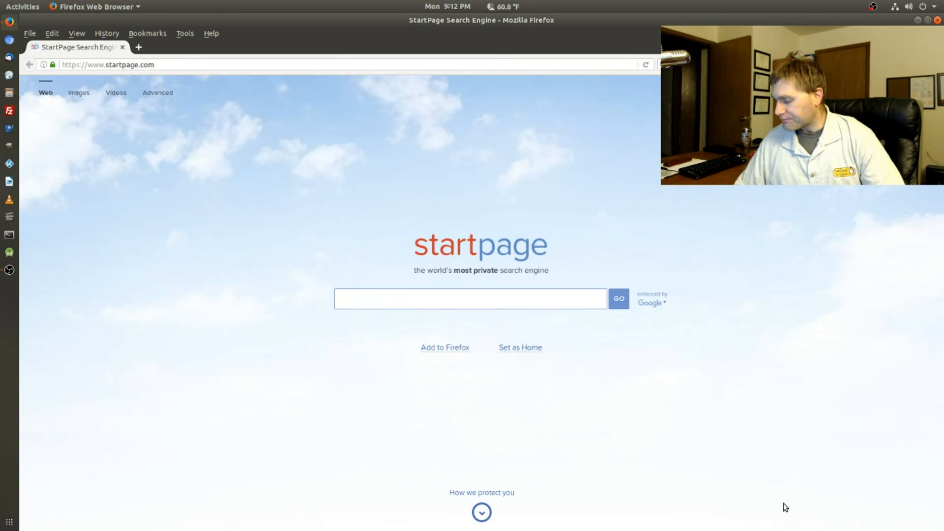
# Dismiss the Firefox window so the Ubuntu desktop icons show again
pyautogui.click(470, 299)
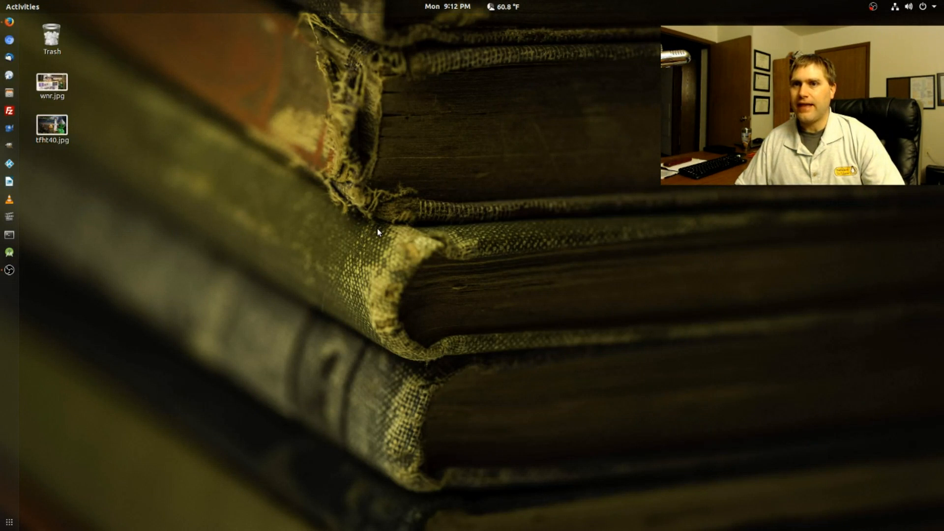
pyautogui.moveTo(692, 318)
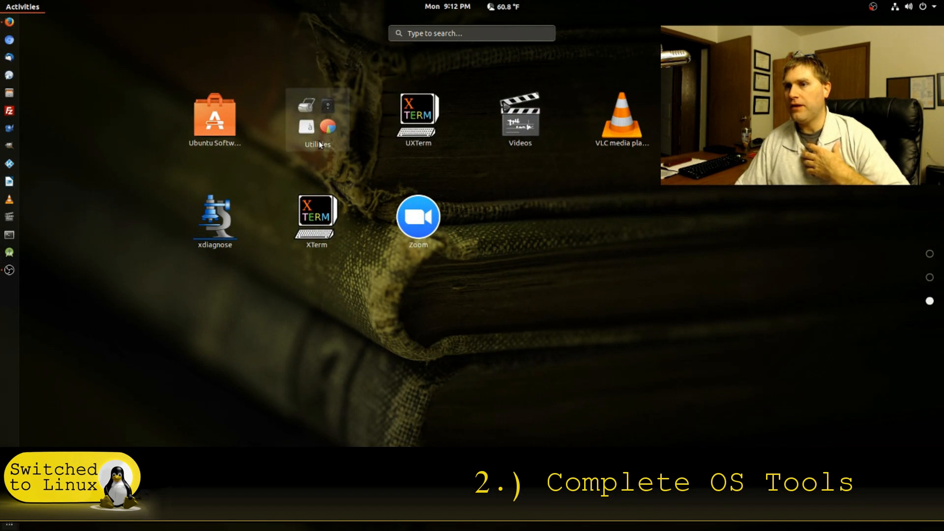
# Expand the Utilities folder in the Activities app grid
pyautogui.click(316, 117)
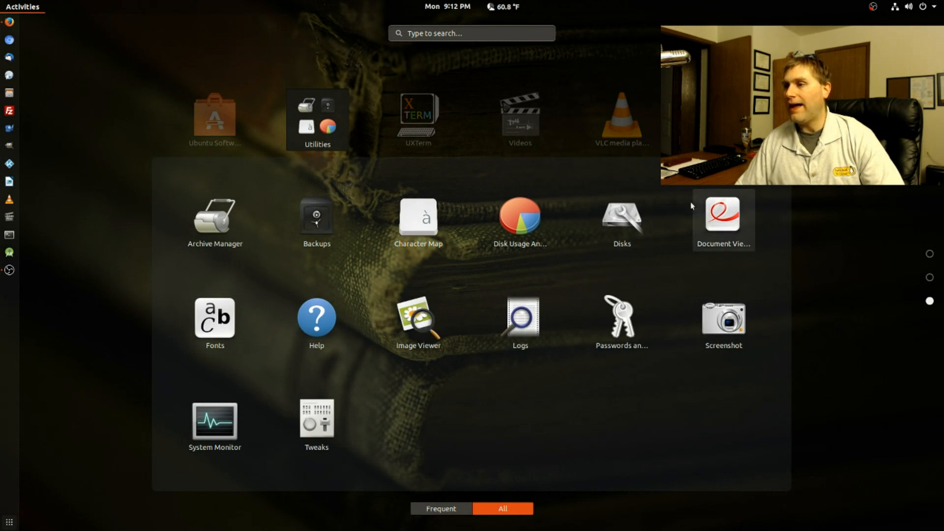
pyautogui.moveTo(573, 234)
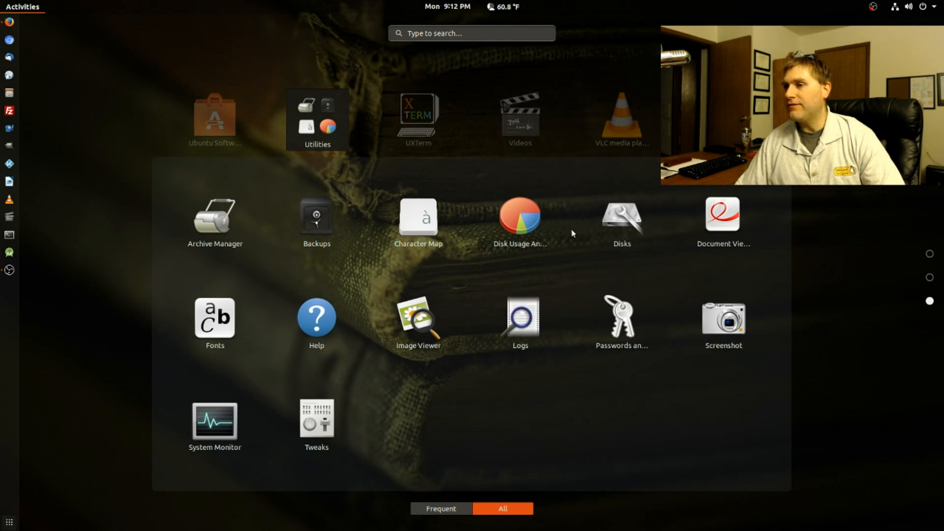
pyautogui.moveTo(215, 315)
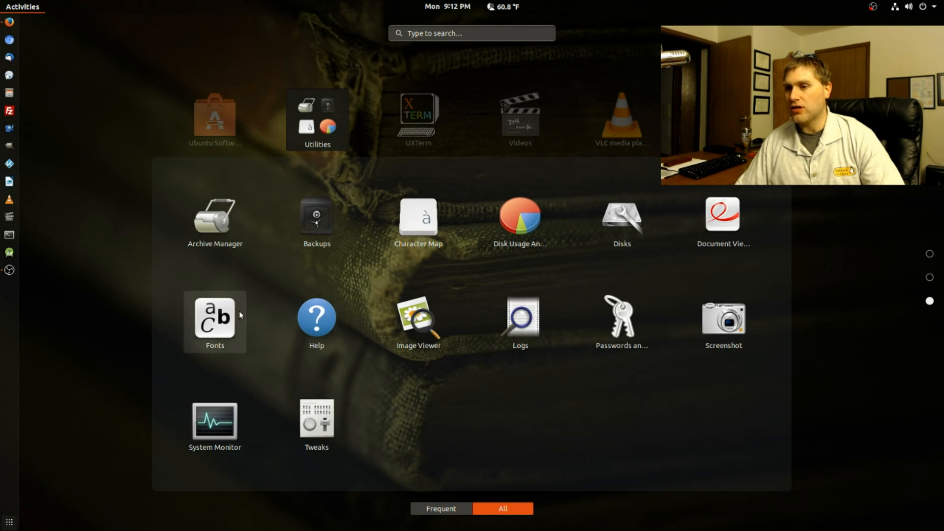
pyautogui.moveTo(871, 341)
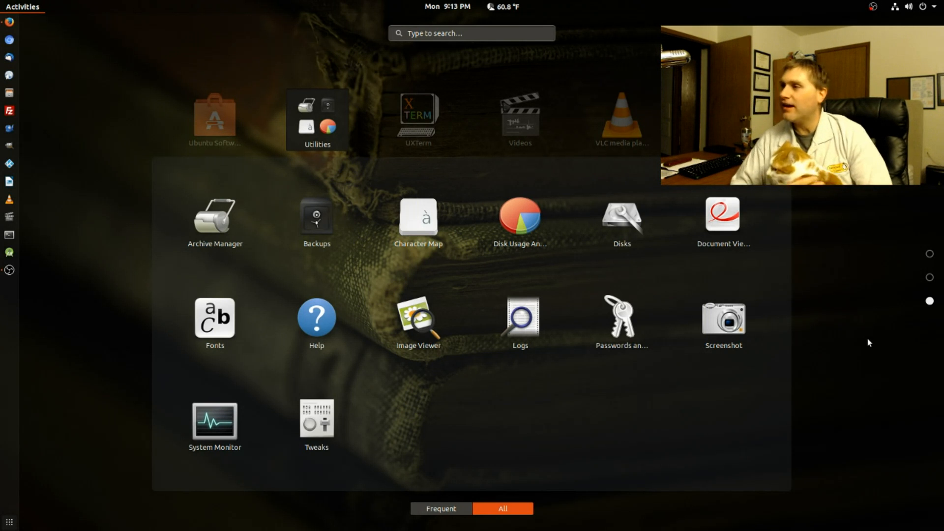
pyautogui.moveTo(830, 355)
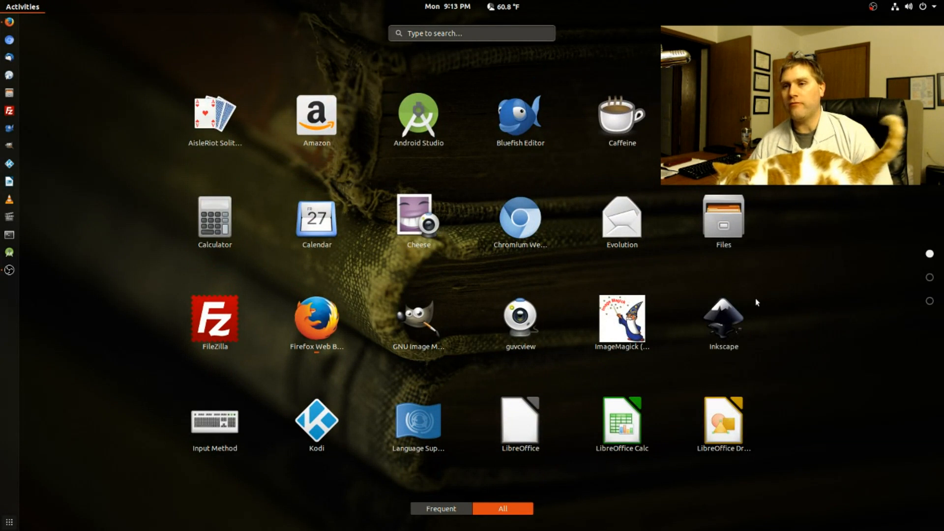
pyautogui.moveTo(771, 363)
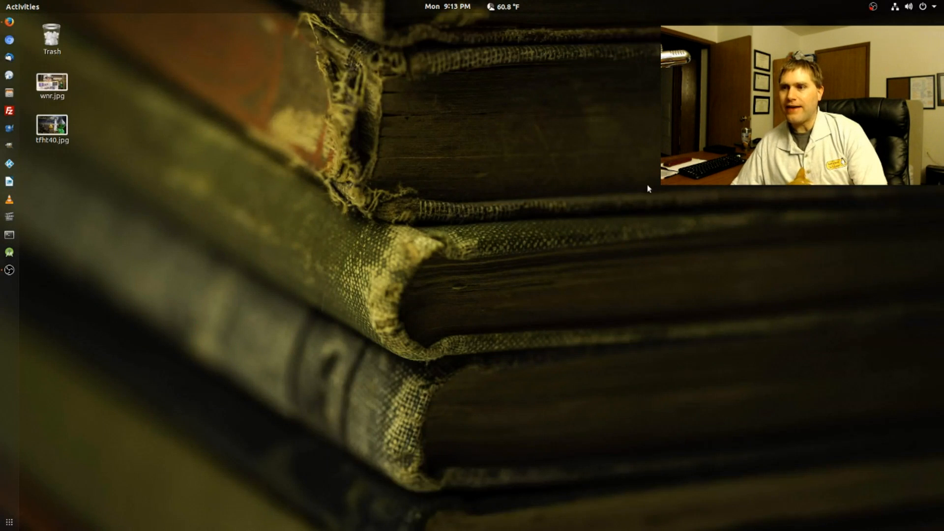
pyautogui.moveTo(588, 329)
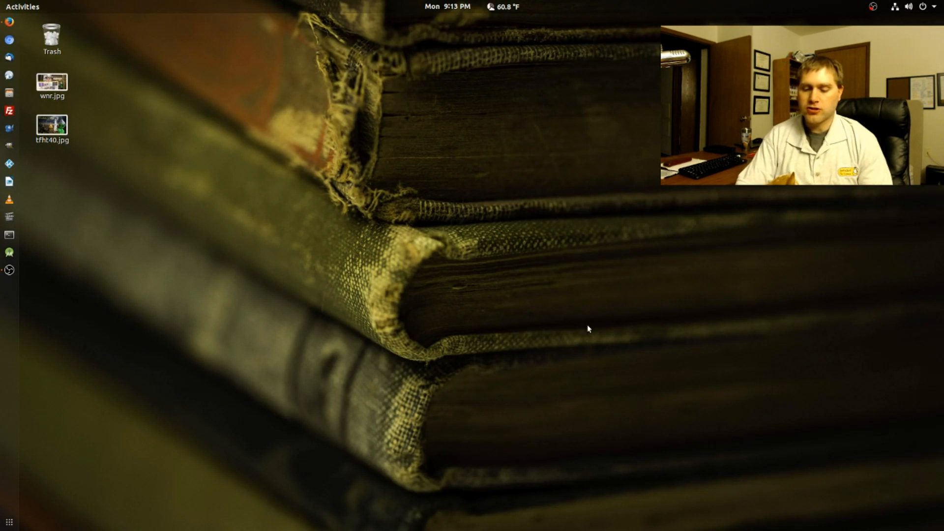
pyautogui.click(9, 234)
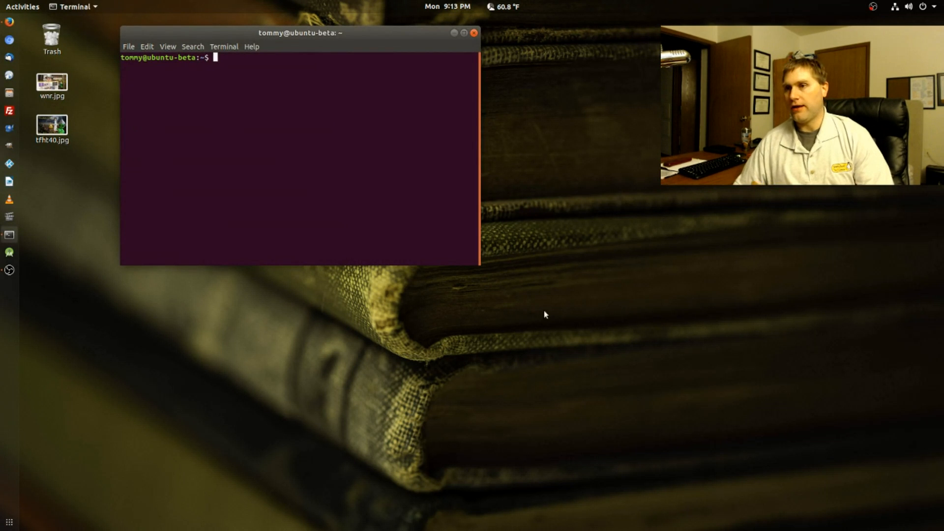
pyautogui.moveTo(418, 174)
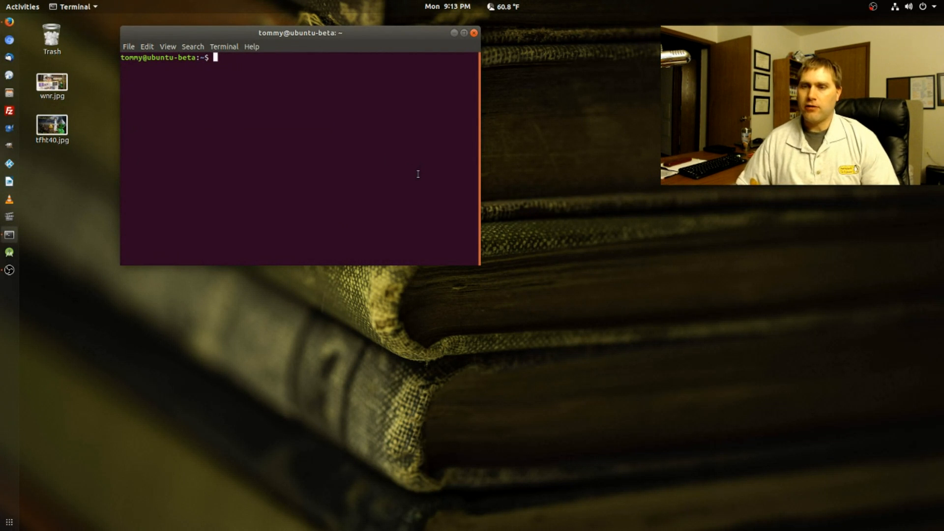
pyautogui.click(474, 32)
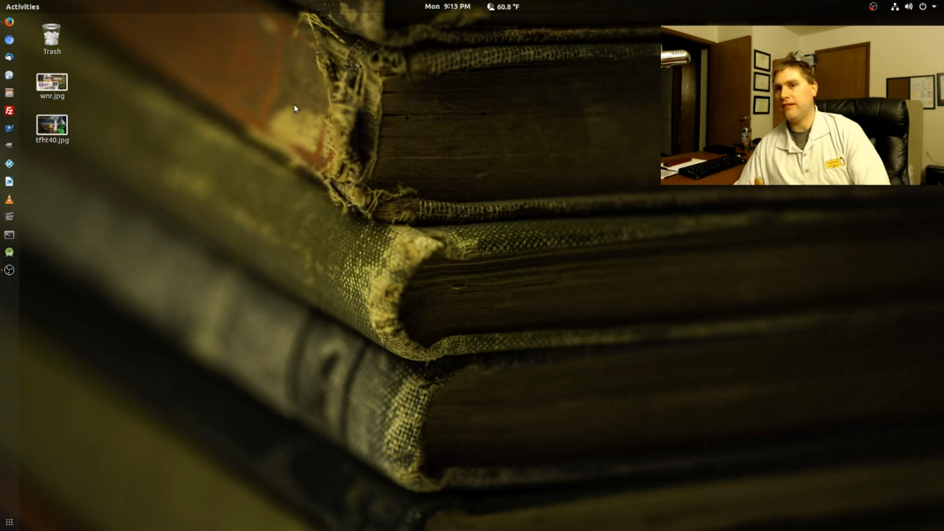
pyautogui.moveTo(532, 329)
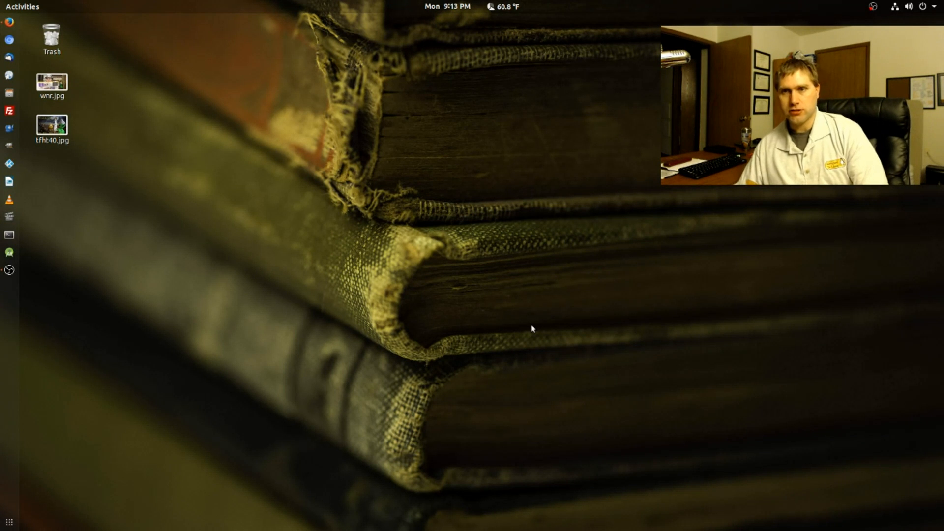
pyautogui.moveTo(521, 319)
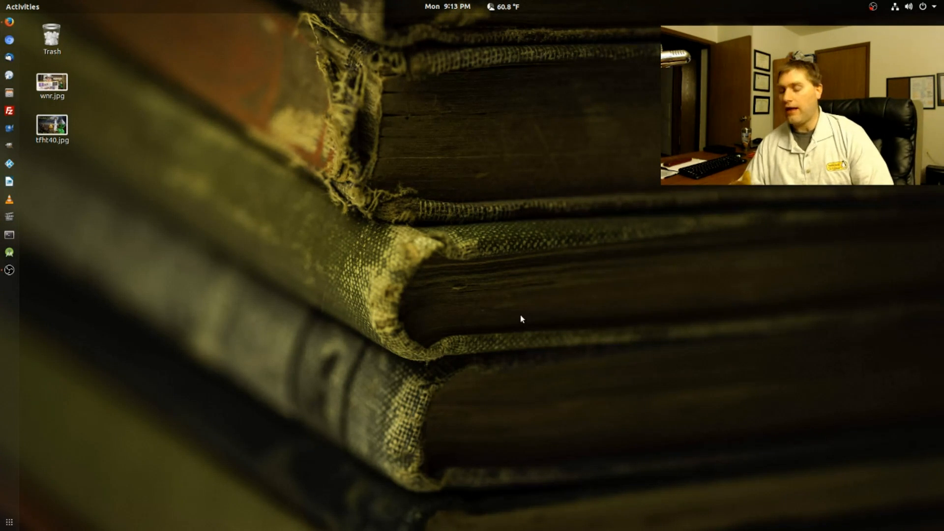
pyautogui.moveTo(506, 320)
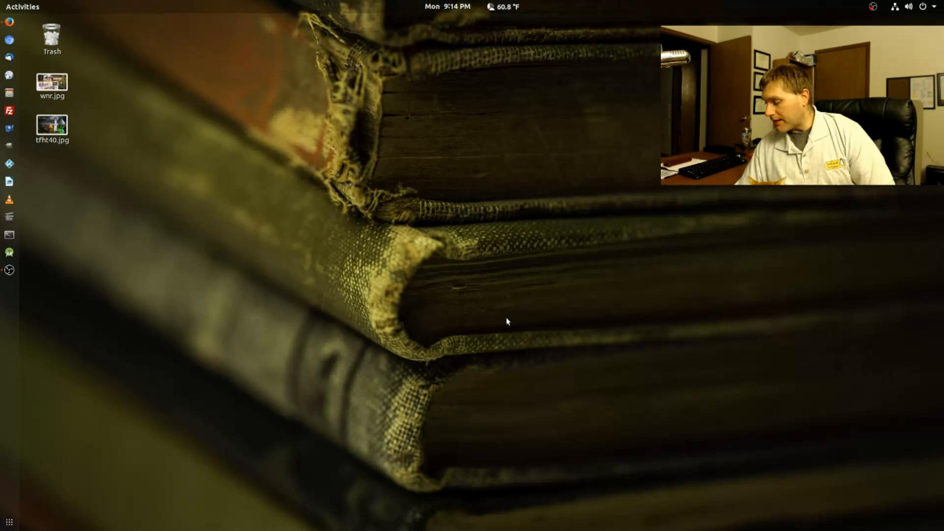
pyautogui.moveTo(361, 146)
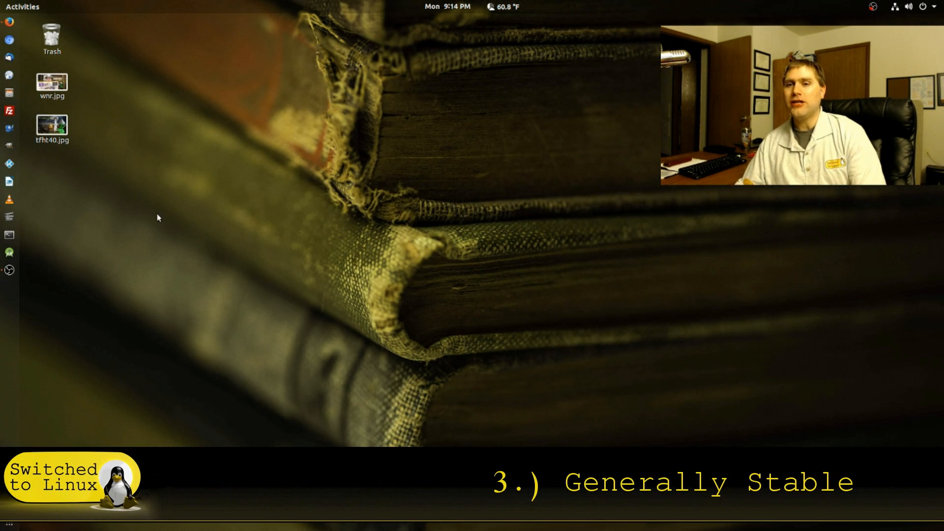
# Show the grid of all installed applications from the dock
pyautogui.click(22, 6)
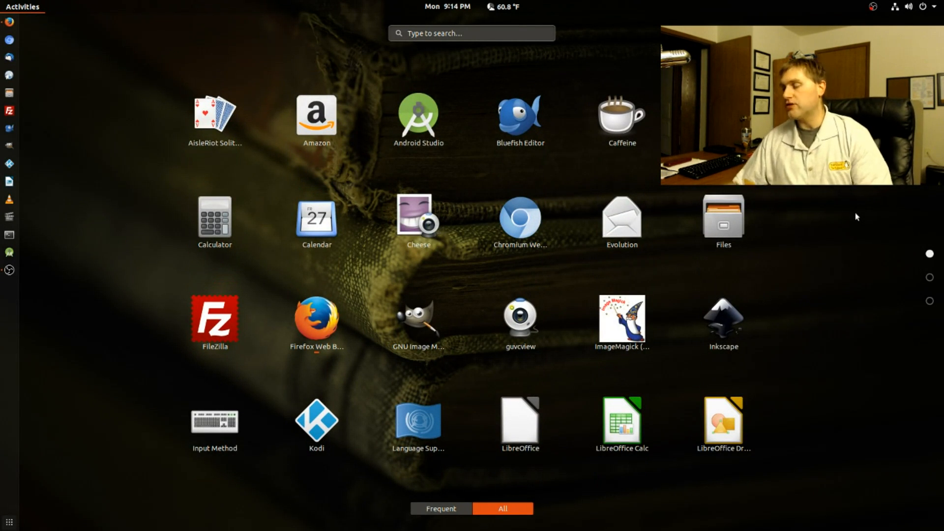
pyautogui.moveTo(587, 128)
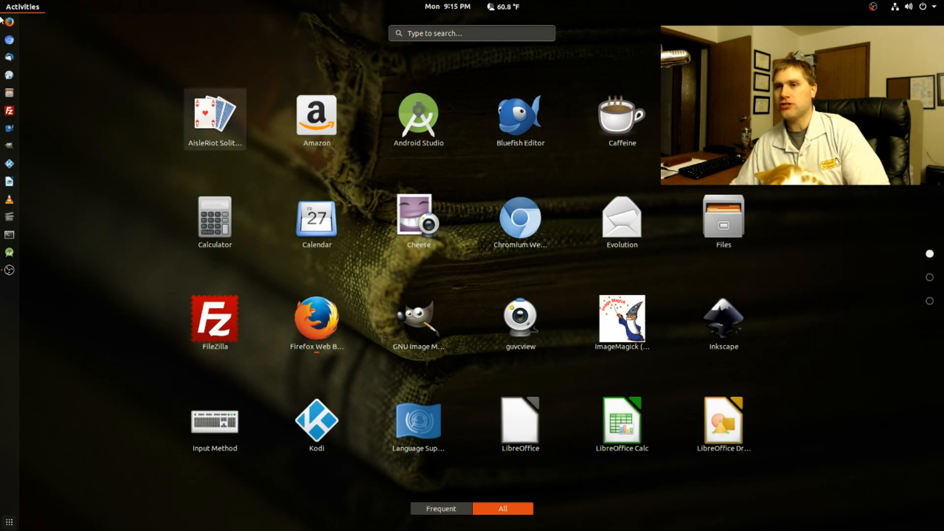
# Launch Firefox on the Startpage home page, then close it back to the desktop
pyautogui.click(316, 318)
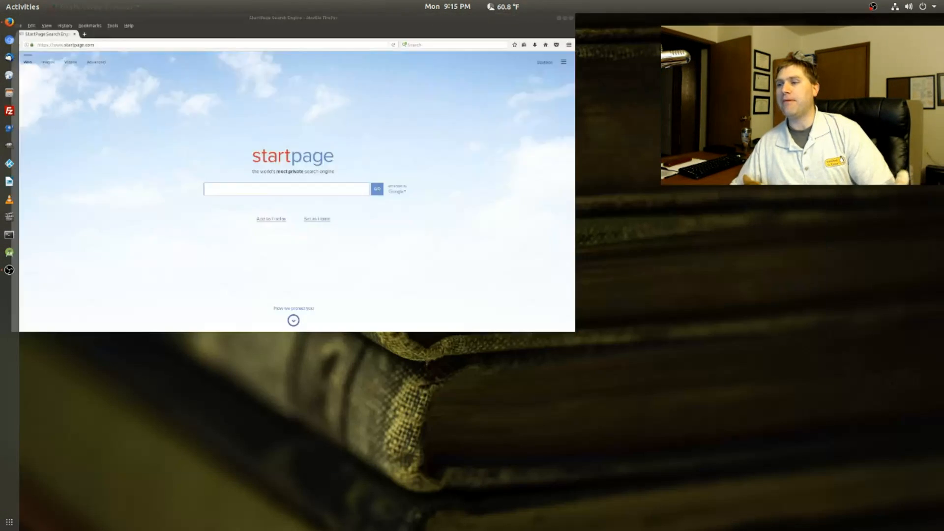
pyautogui.click(570, 17)
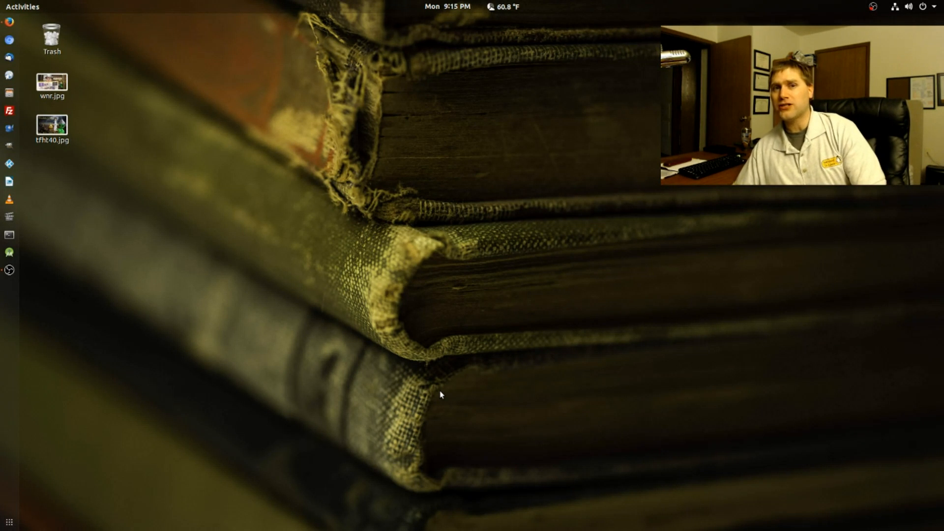
pyautogui.moveTo(241, 339)
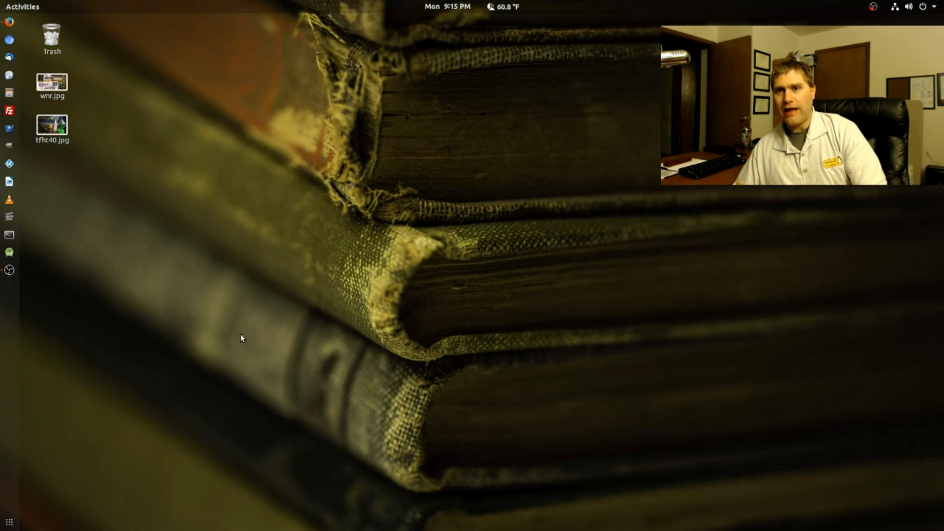
pyautogui.moveTo(2, 393)
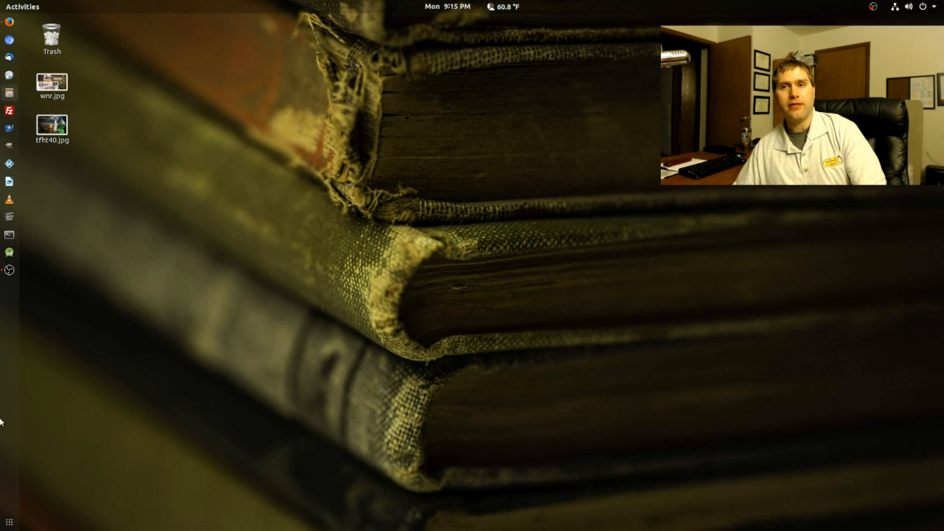
pyautogui.moveTo(575, 232)
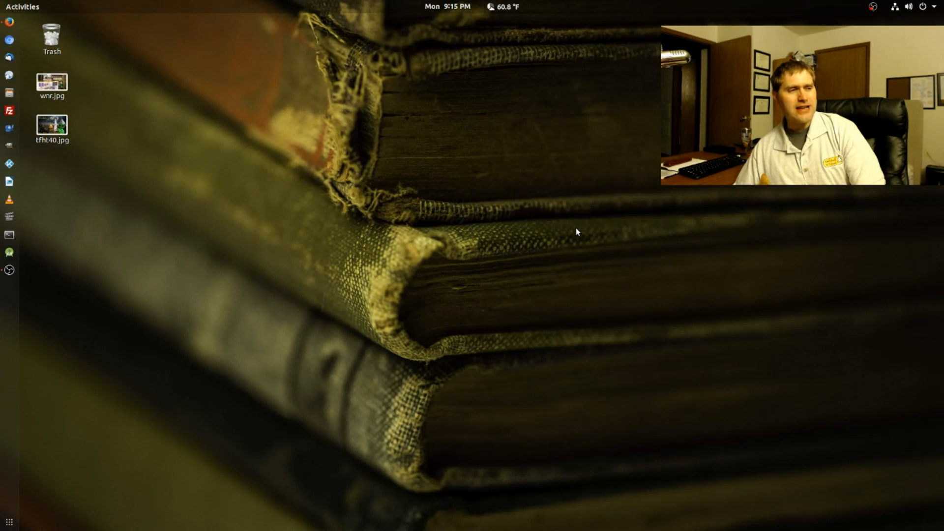
pyautogui.moveTo(643, 310)
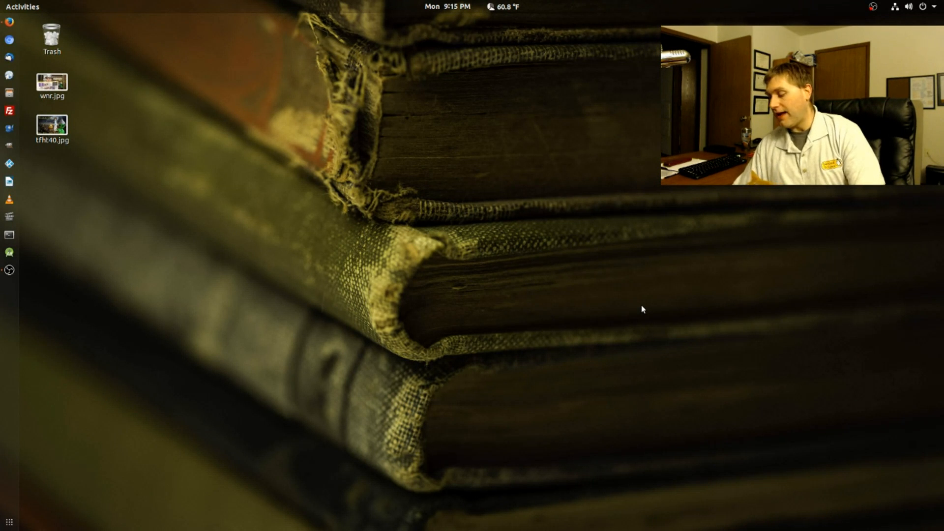
pyautogui.moveTo(384, 342)
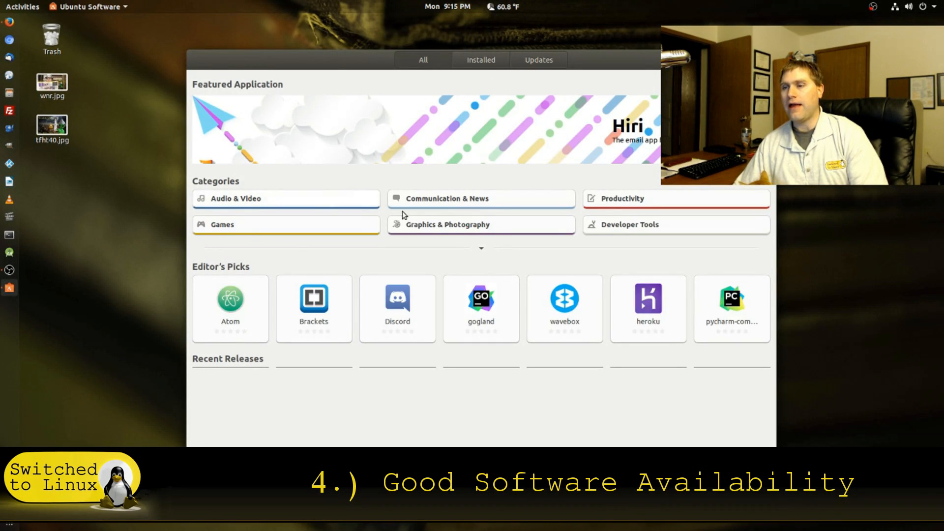
# View the Ubuntu Software store home with Categories and Editor's Picks
pyautogui.click(539, 60)
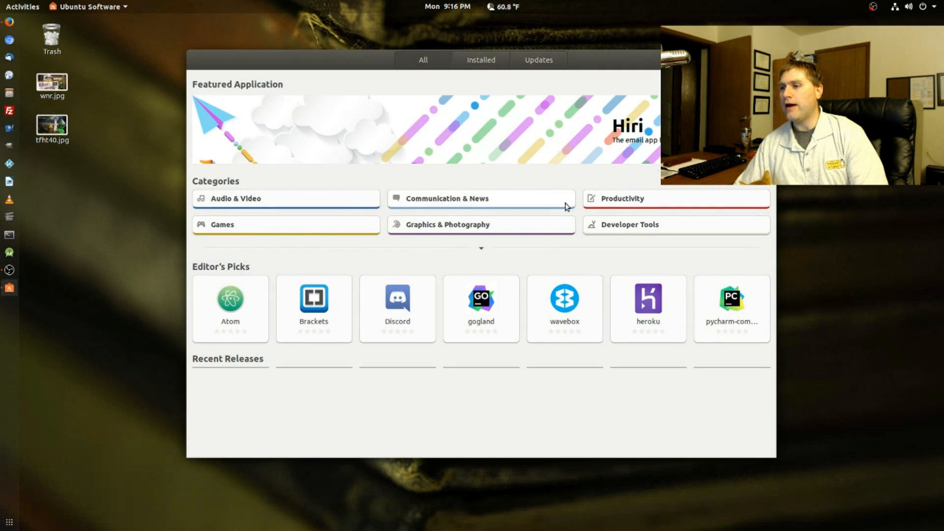
pyautogui.moveTo(218, 212)
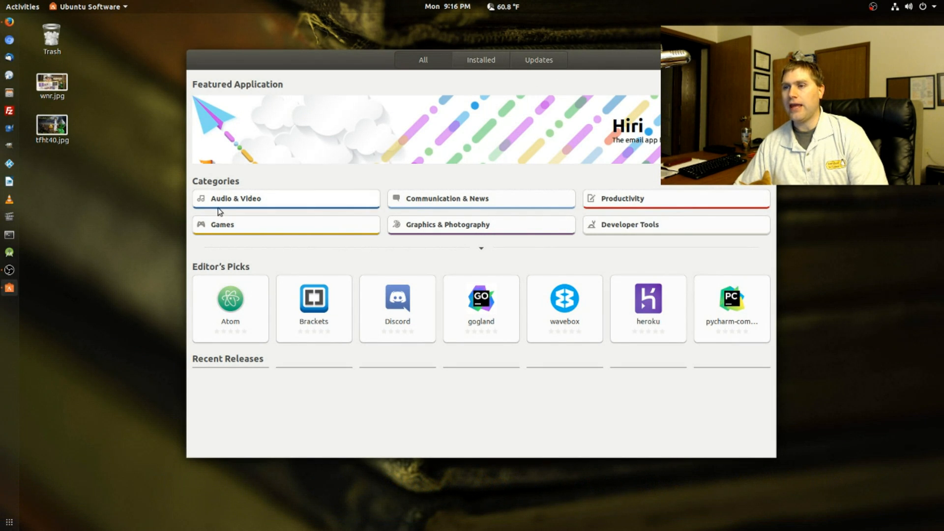
pyautogui.moveTo(603, 293)
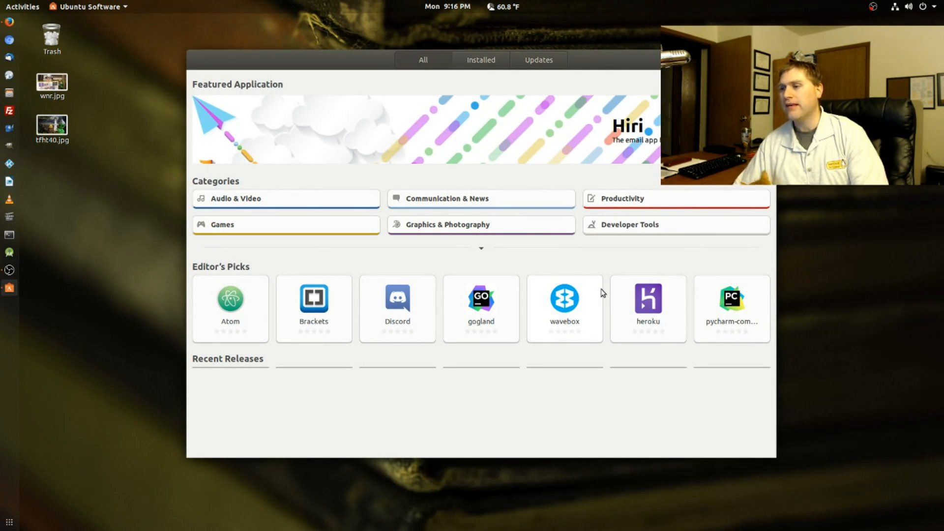
pyautogui.moveTo(773, 322)
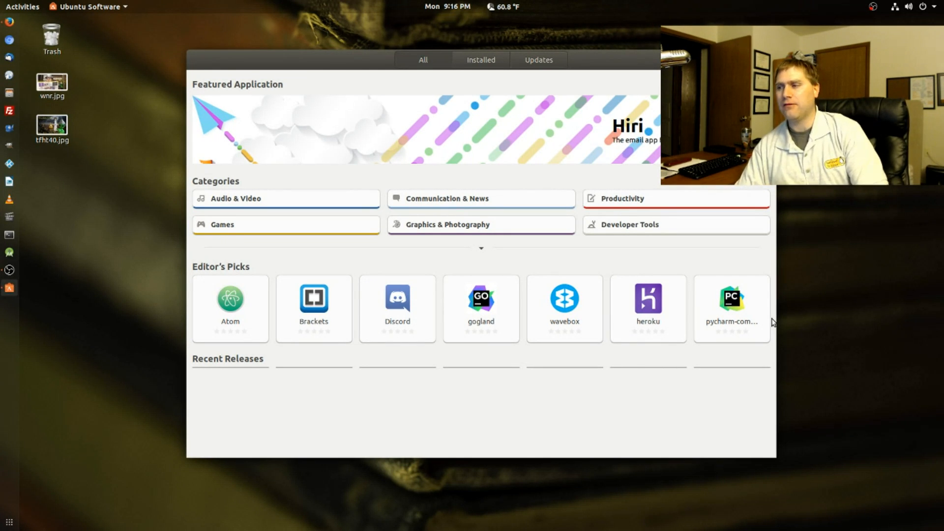
# Search the store for 'ban' and scroll the results to Banshee
pyautogui.write('ban')
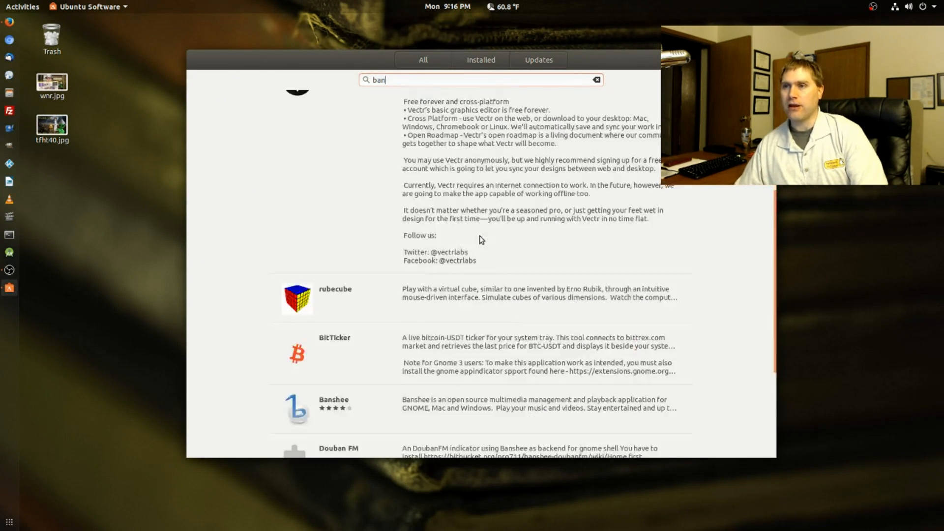
pyautogui.scroll(-3)
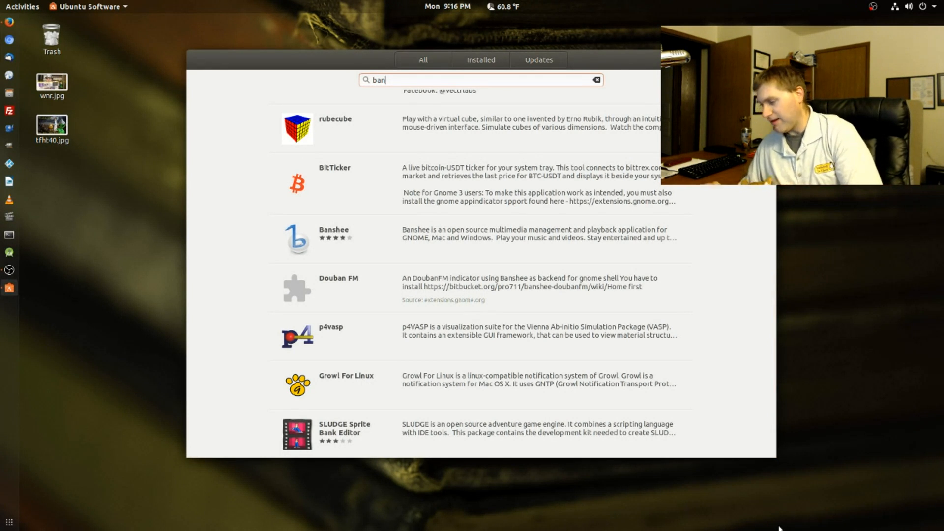
pyautogui.moveTo(798, 525)
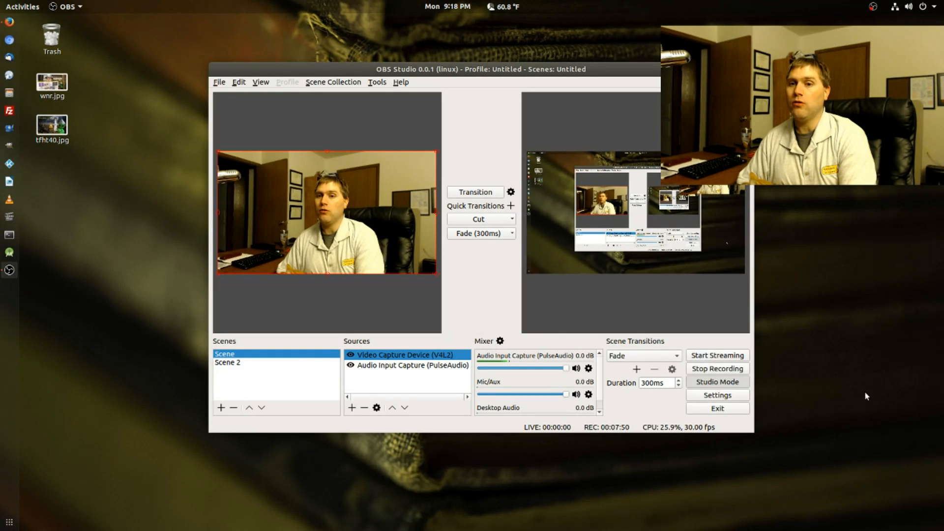
pyautogui.moveTo(744, 249)
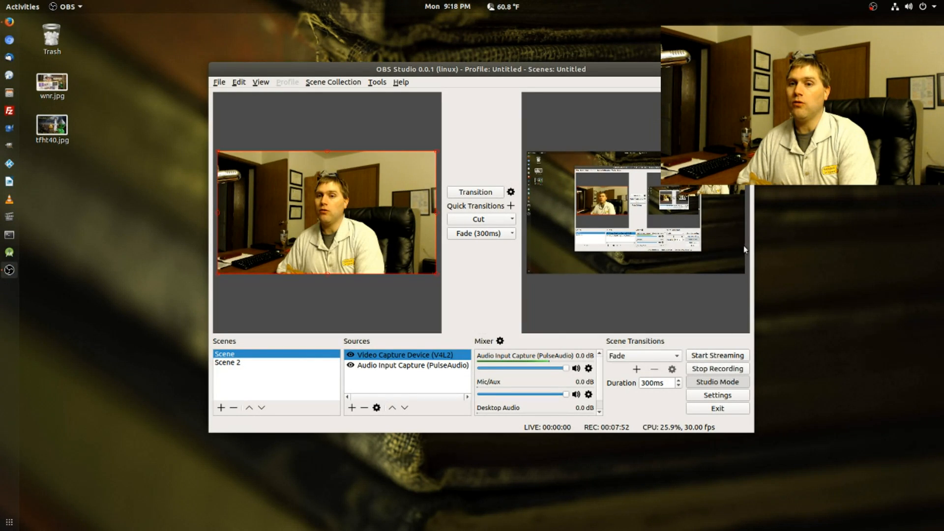